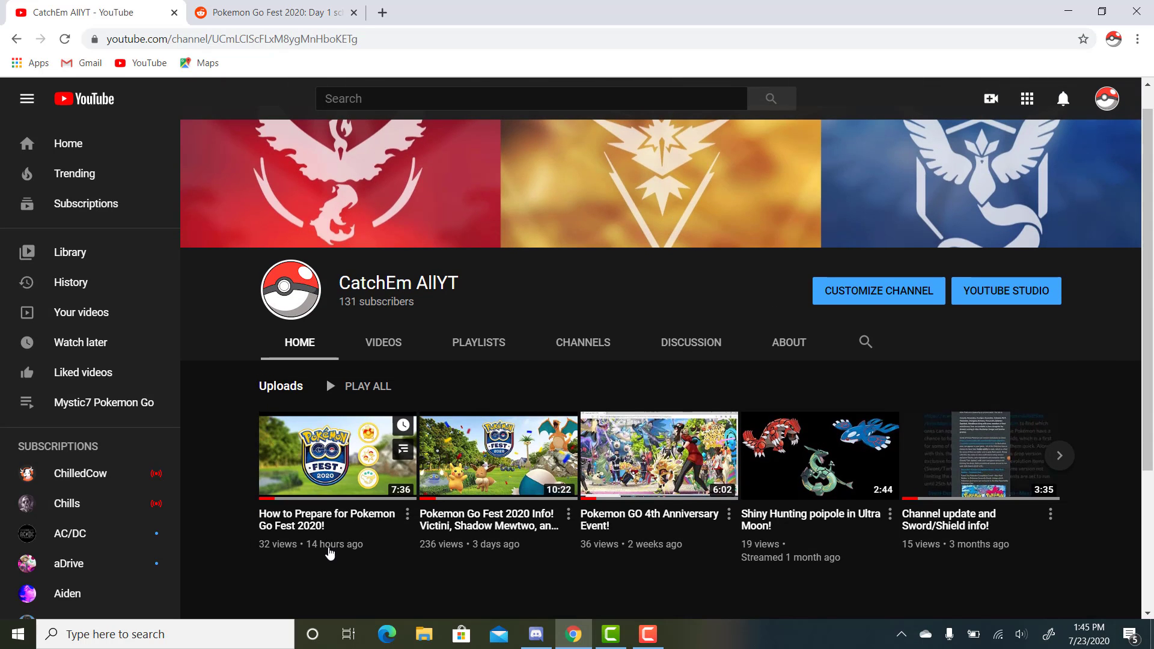
{"action": "mouse_move", "coordinate": [200, 605]}
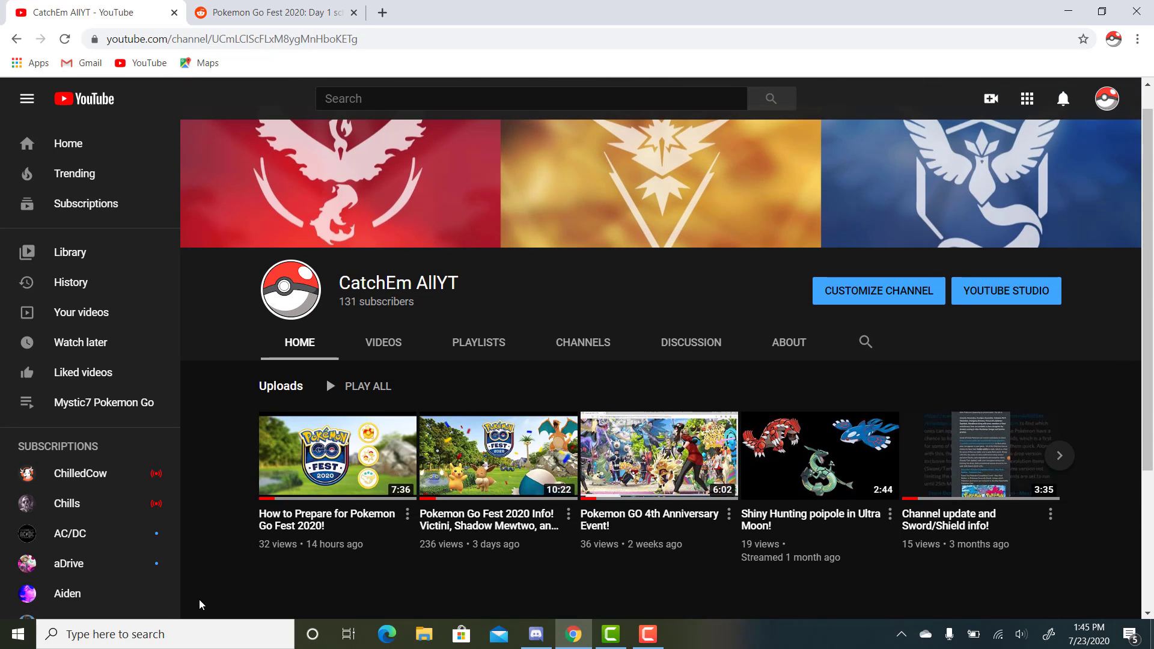
{"action": "mouse_move", "coordinate": [212, 372]}
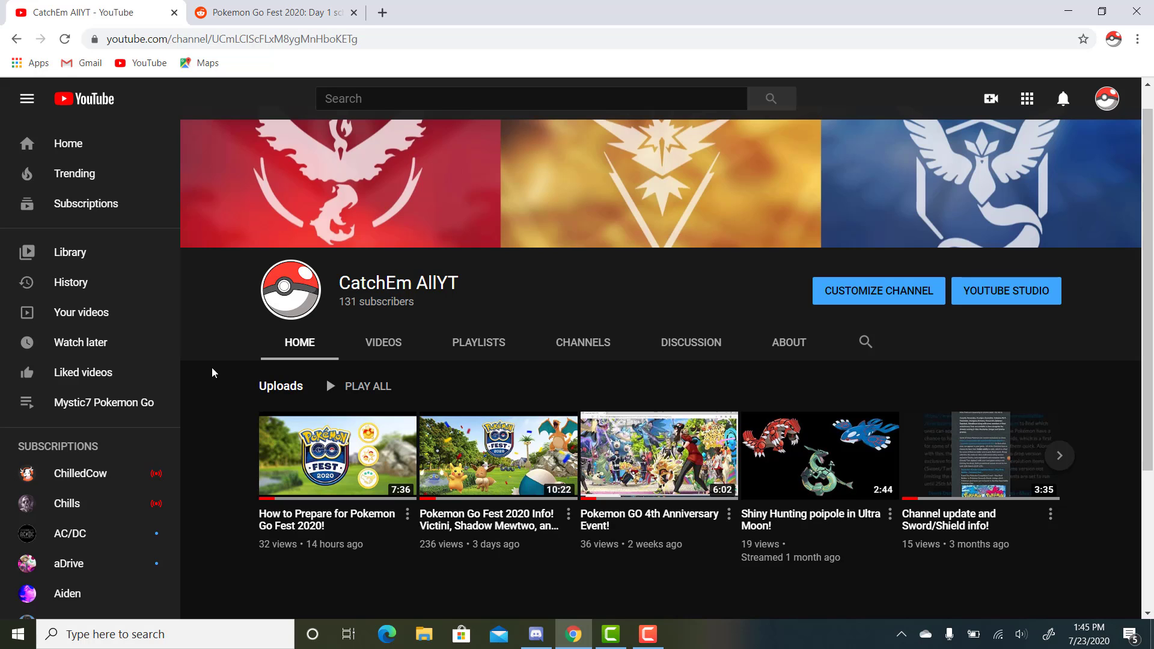
- Switch to the Go Fest 2020 Day 1 post and scroll its comments to the pasted hourly schedule
{"action": "left_click", "coordinate": [270, 12]}
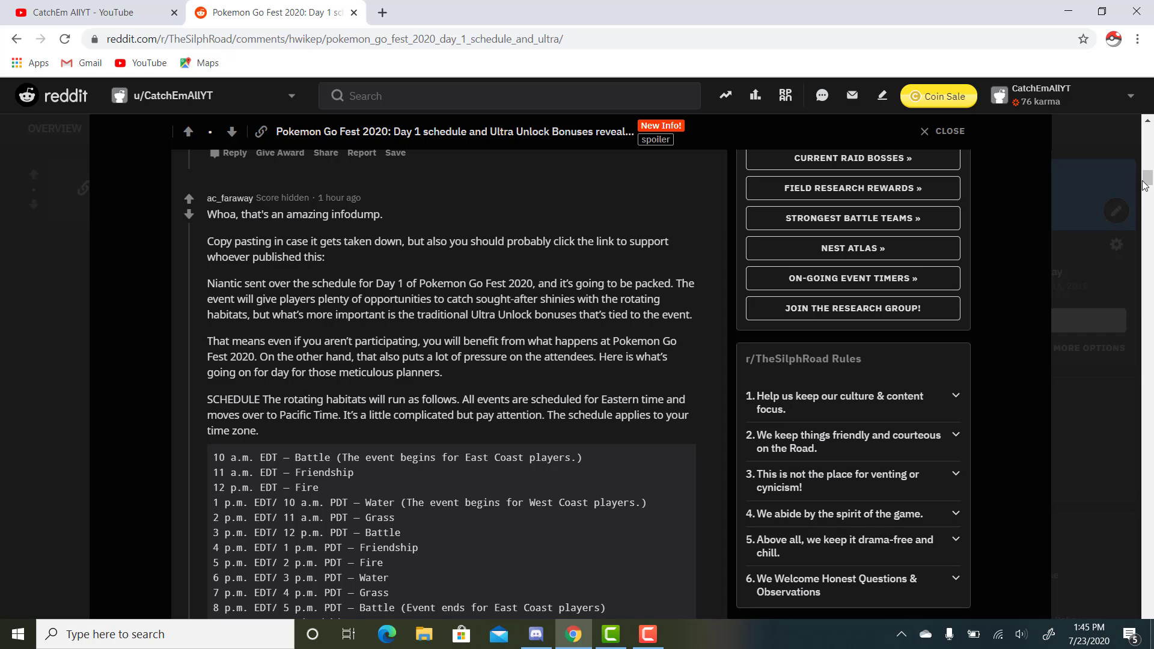
{"action": "scroll", "scroll_direction": "up", "scroll_amount": 3}
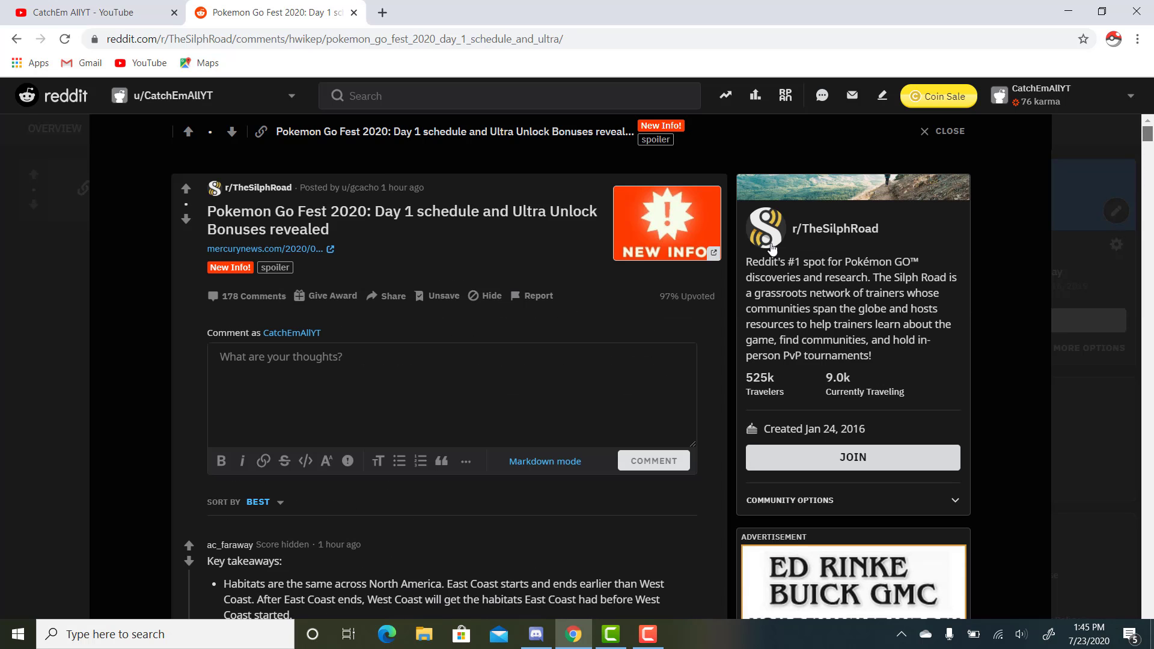
{"action": "scroll", "scroll_direction": "down", "scroll_amount": 3}
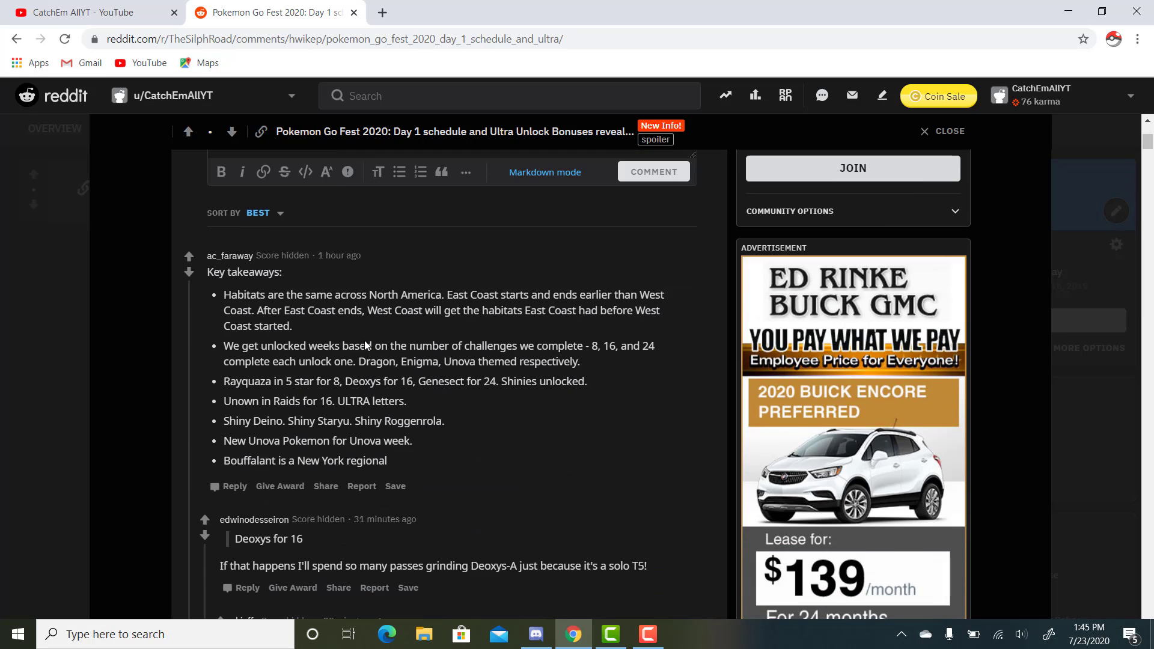
{"action": "scroll", "scroll_direction": "down", "scroll_amount": 3}
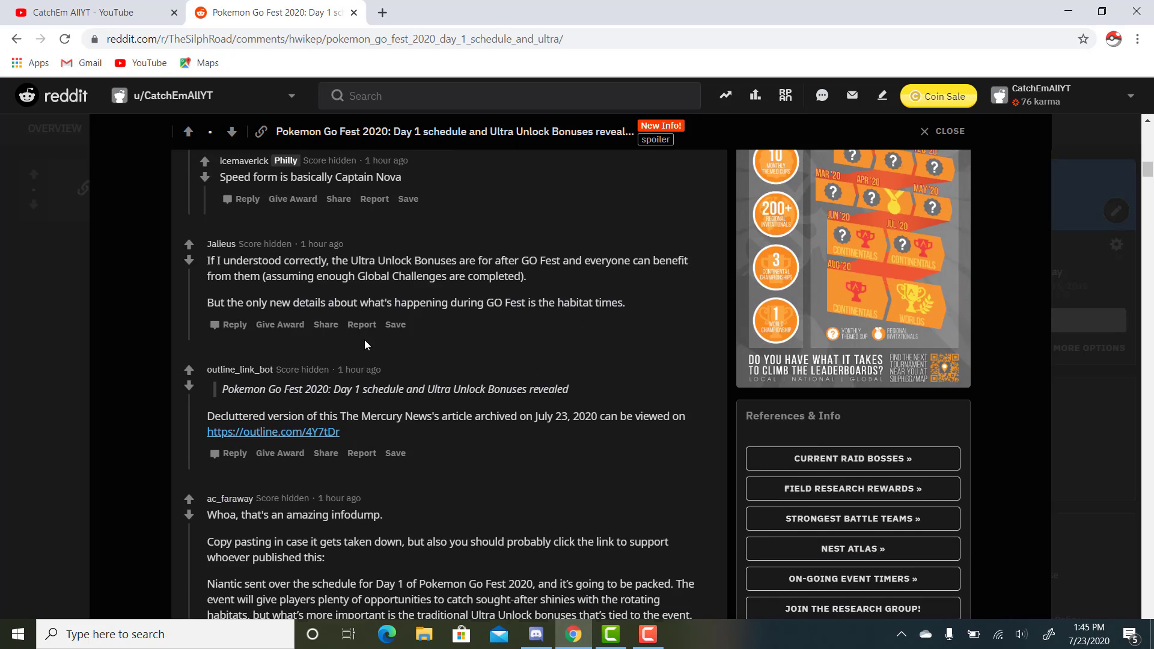
{"action": "scroll", "scroll_direction": "down", "scroll_amount": 3}
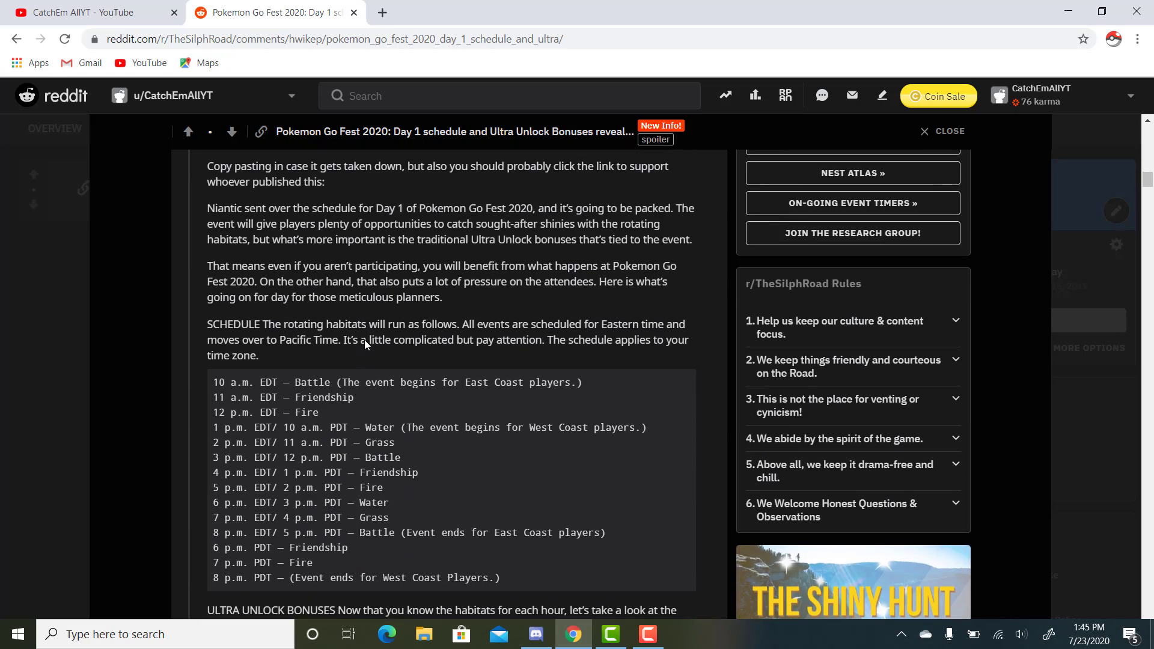
{"action": "mouse_move", "coordinate": [4, 361]}
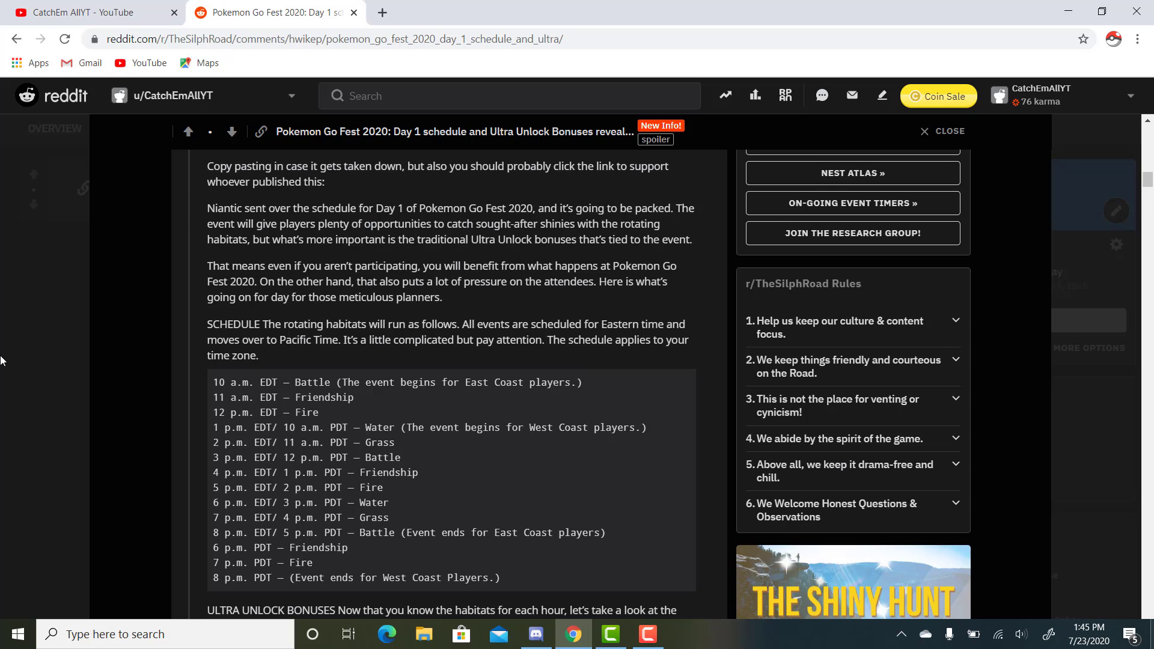
{"action": "scroll", "scroll_direction": "up", "scroll_amount": 3}
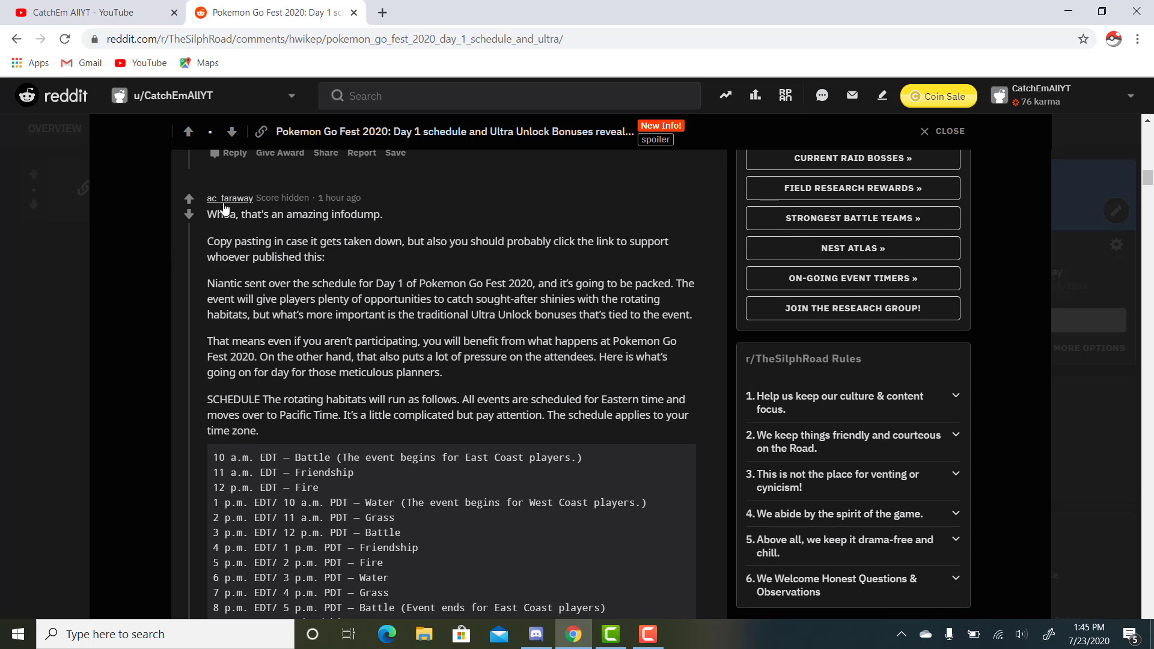
{"action": "mouse_move", "coordinate": [24, 297]}
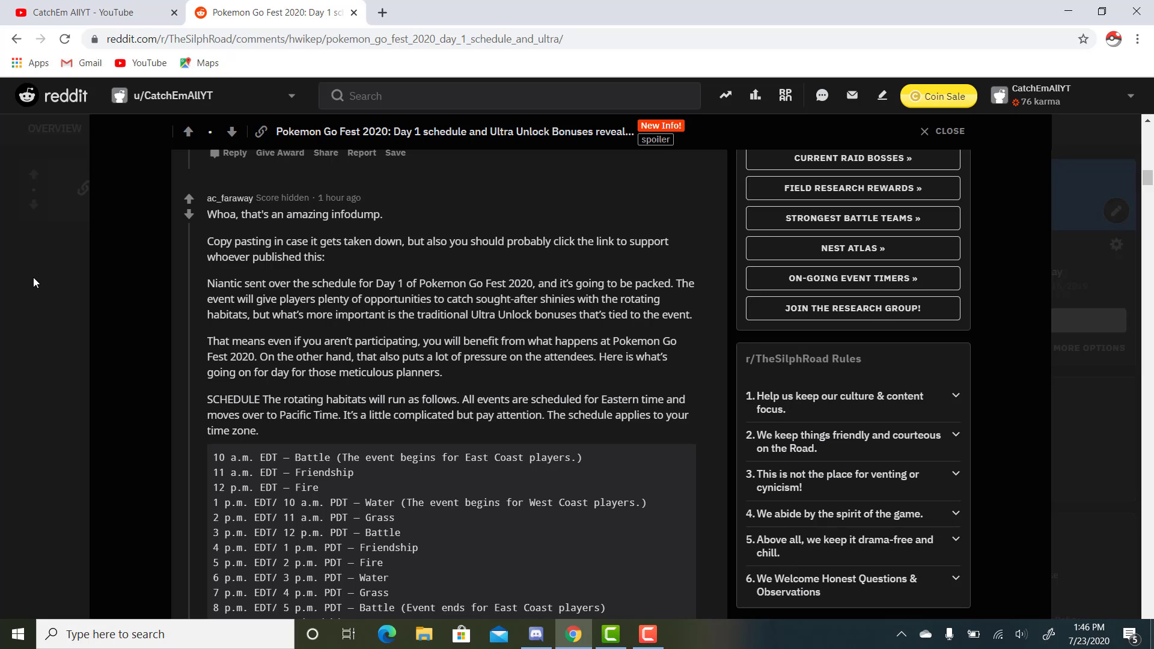
{"action": "scroll", "scroll_direction": "down", "scroll_amount": 3}
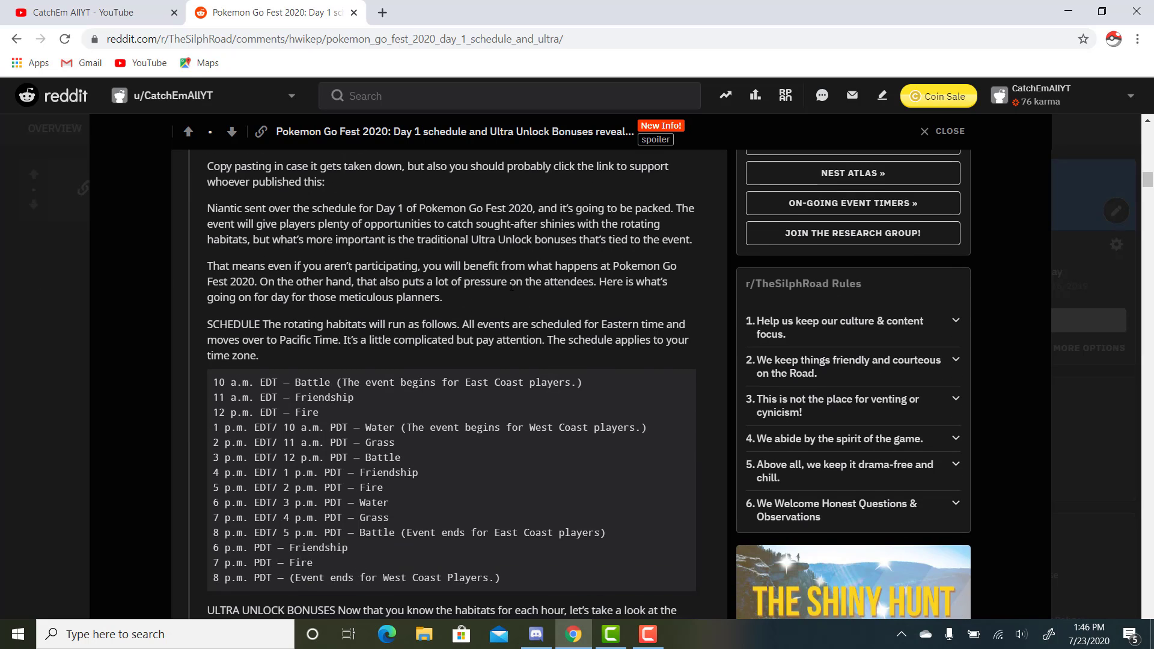
{"action": "mouse_move", "coordinate": [635, 312]}
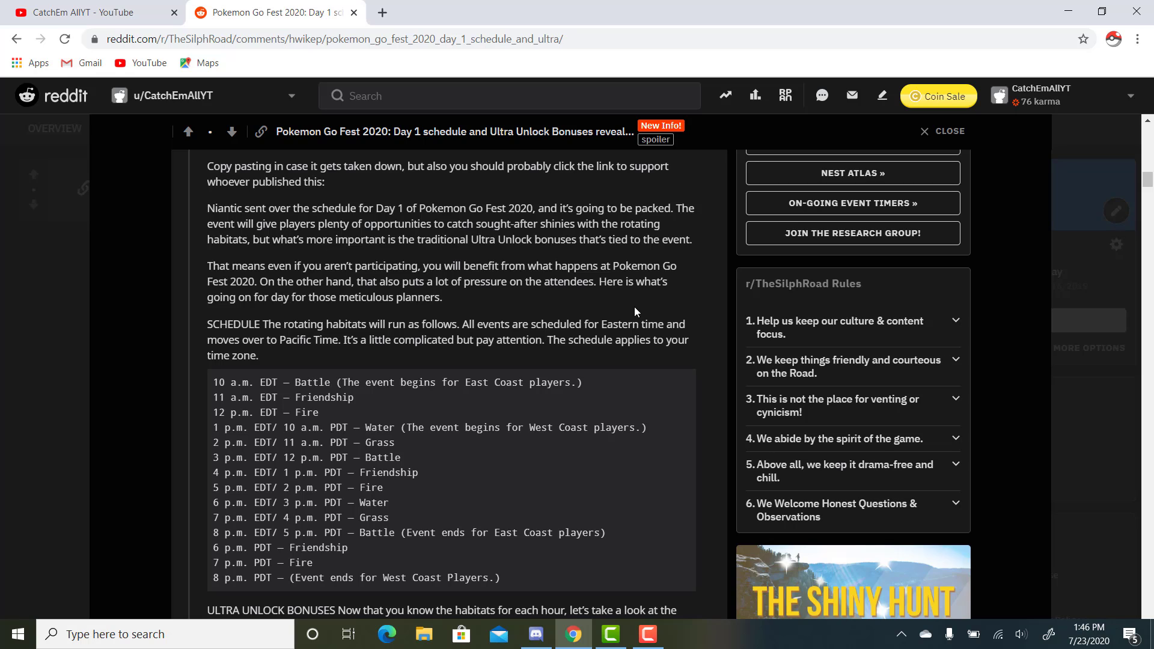
{"action": "scroll", "scroll_direction": "down", "scroll_amount": 3}
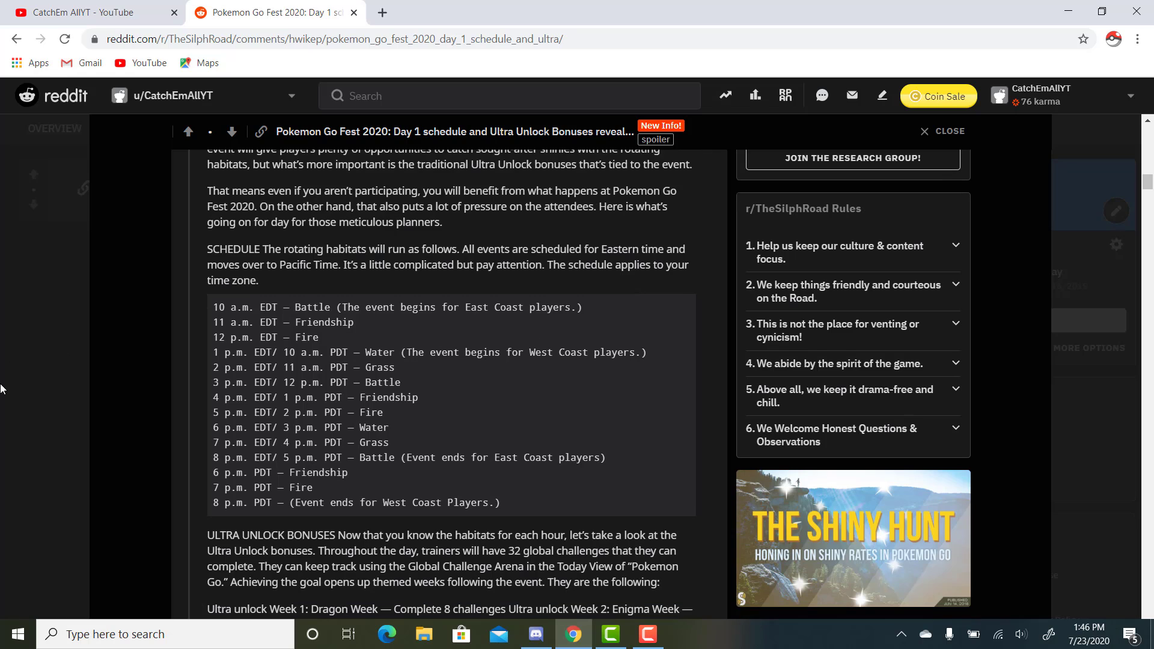
{"action": "mouse_move", "coordinate": [51, 347]}
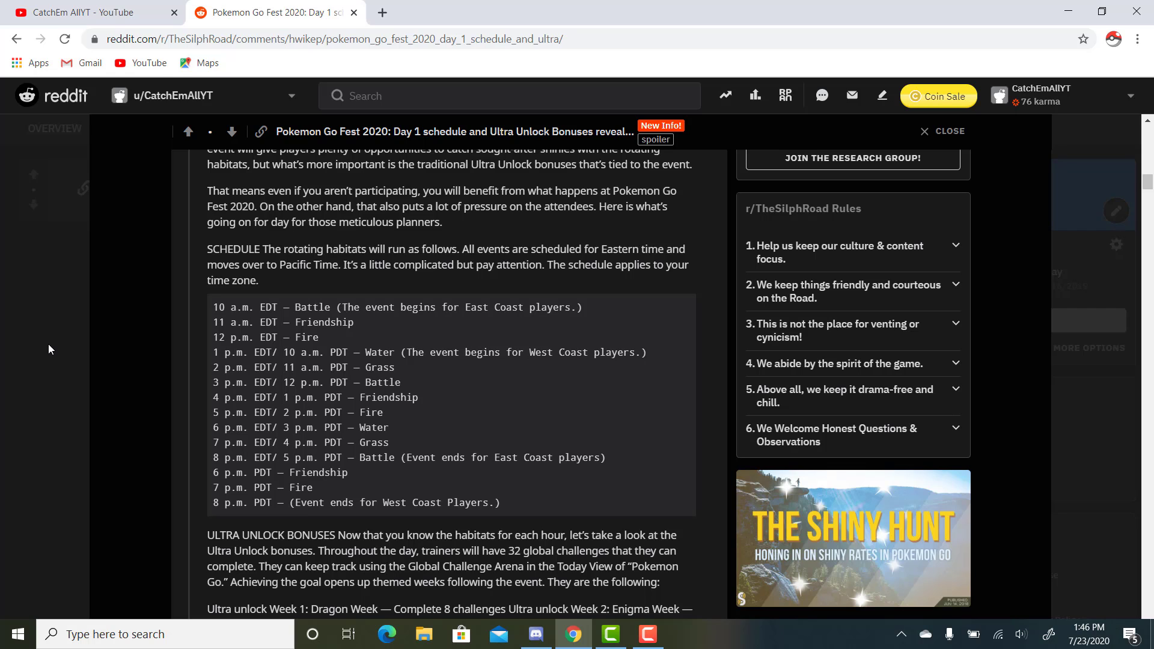
{"action": "mouse_move", "coordinate": [441, 291]}
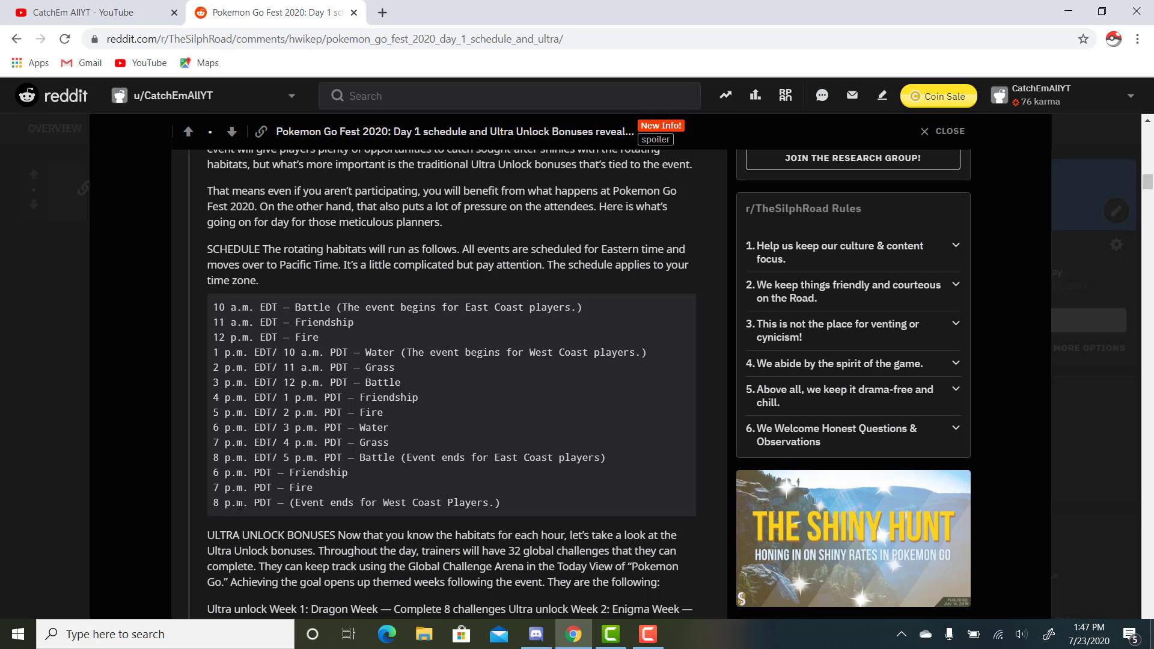
{"action": "scroll", "scroll_direction": "down", "scroll_amount": 3}
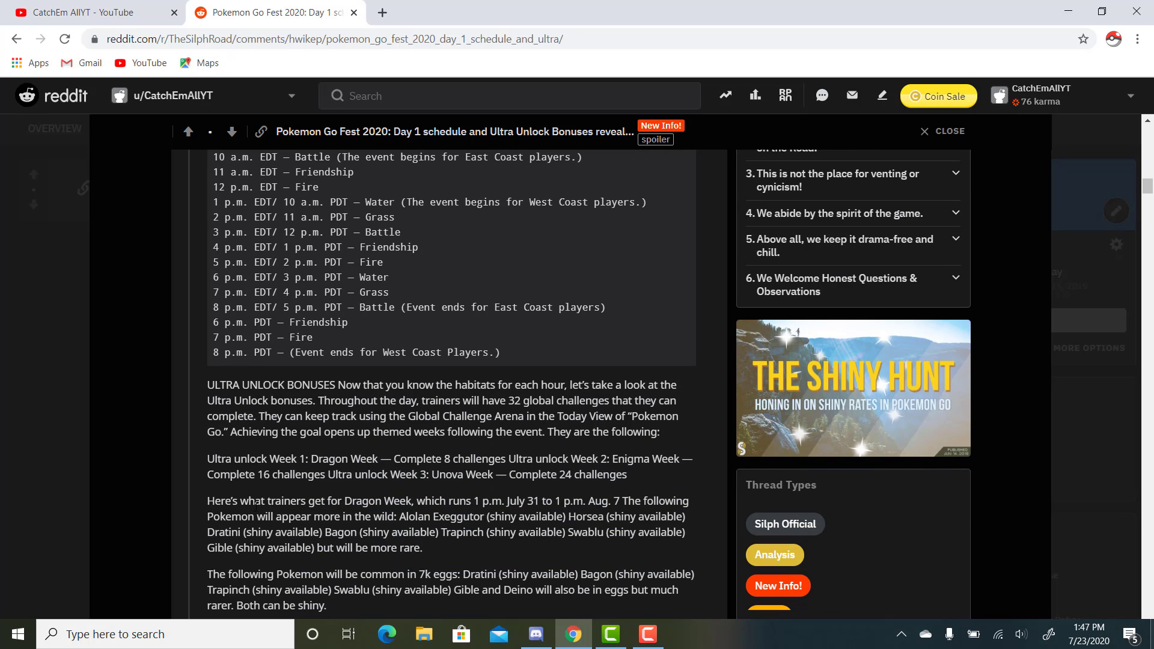
{"action": "mouse_move", "coordinate": [35, 381]}
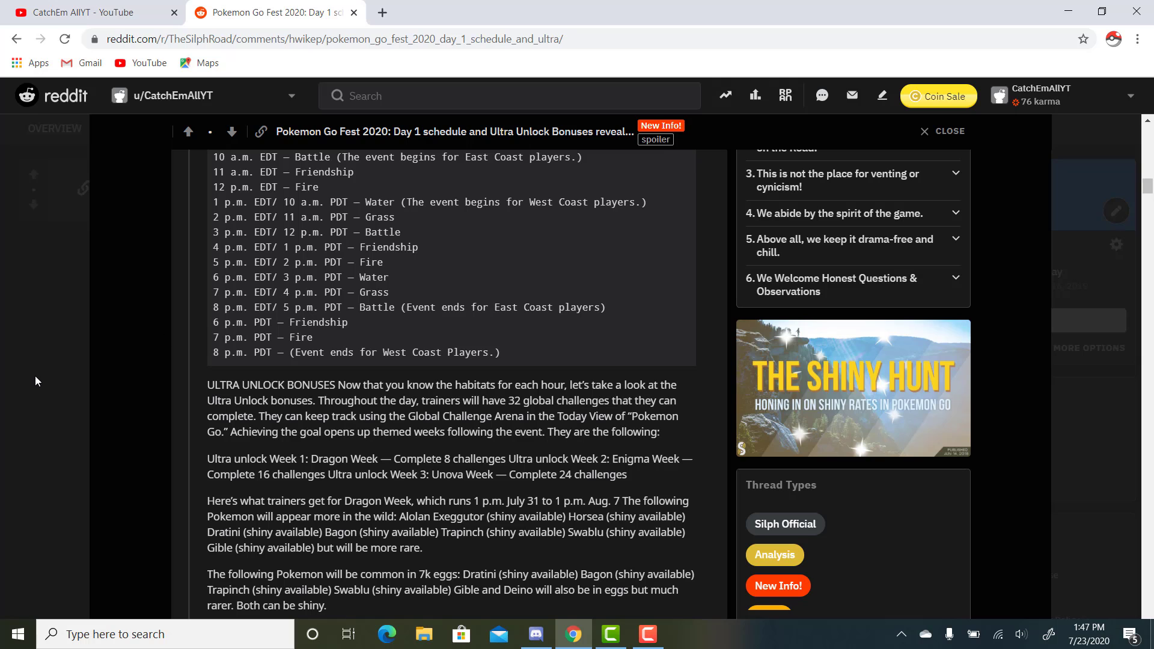
{"action": "scroll", "scroll_direction": "down", "scroll_amount": 3}
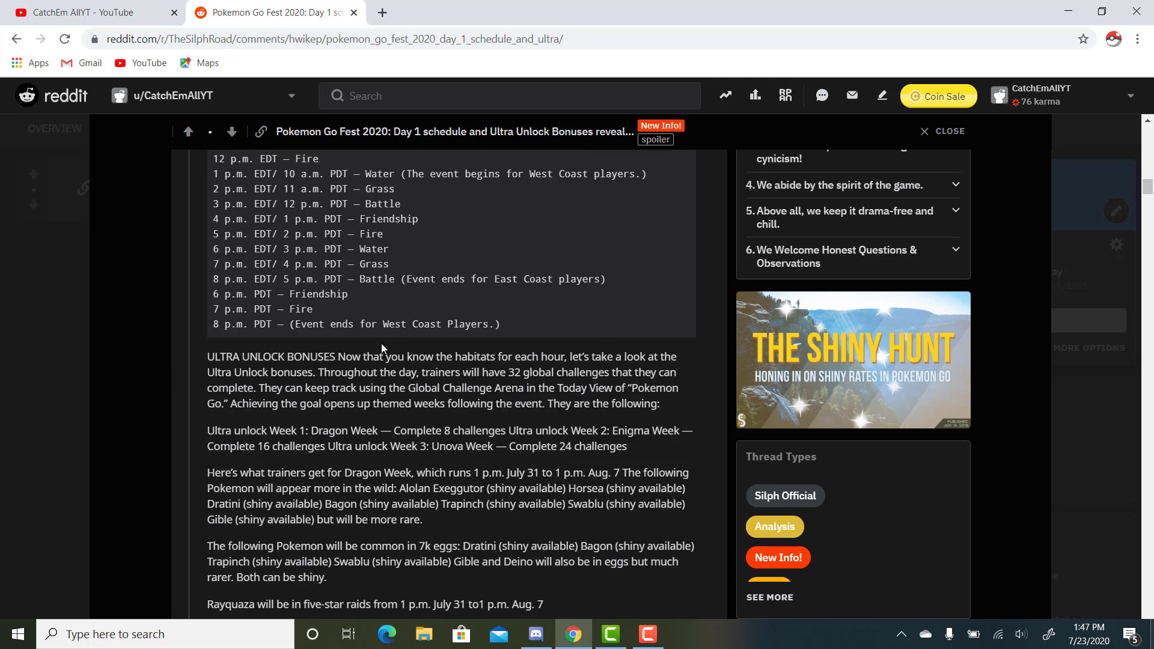
{"action": "scroll", "scroll_direction": "down", "scroll_amount": 3}
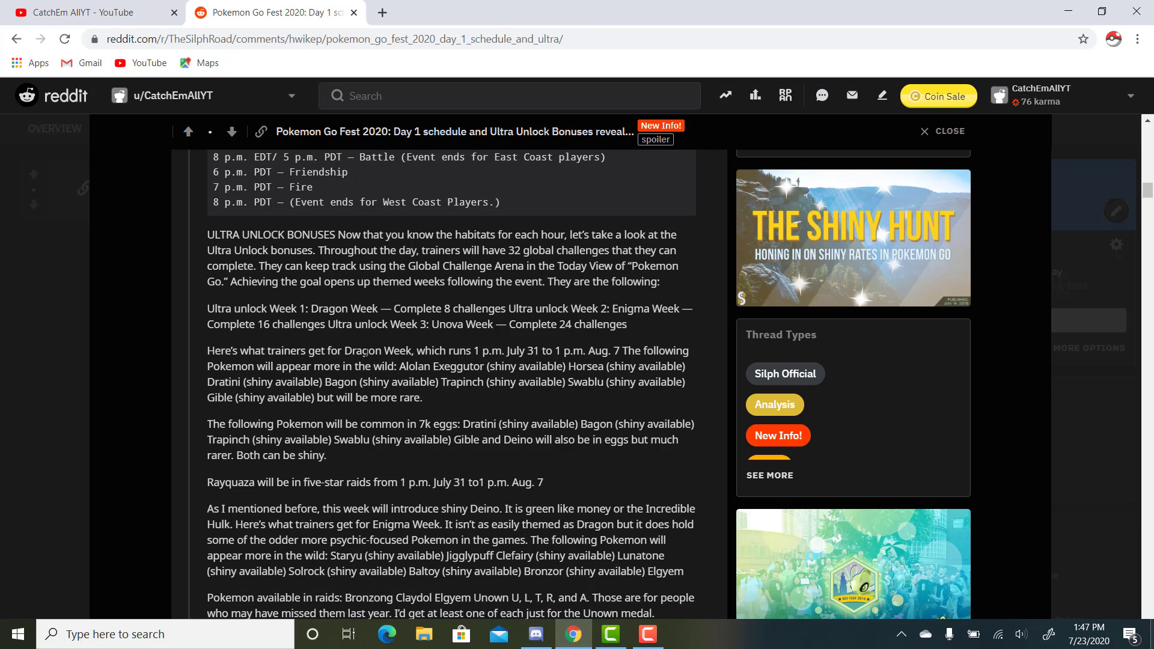
{"action": "mouse_move", "coordinate": [417, 340]}
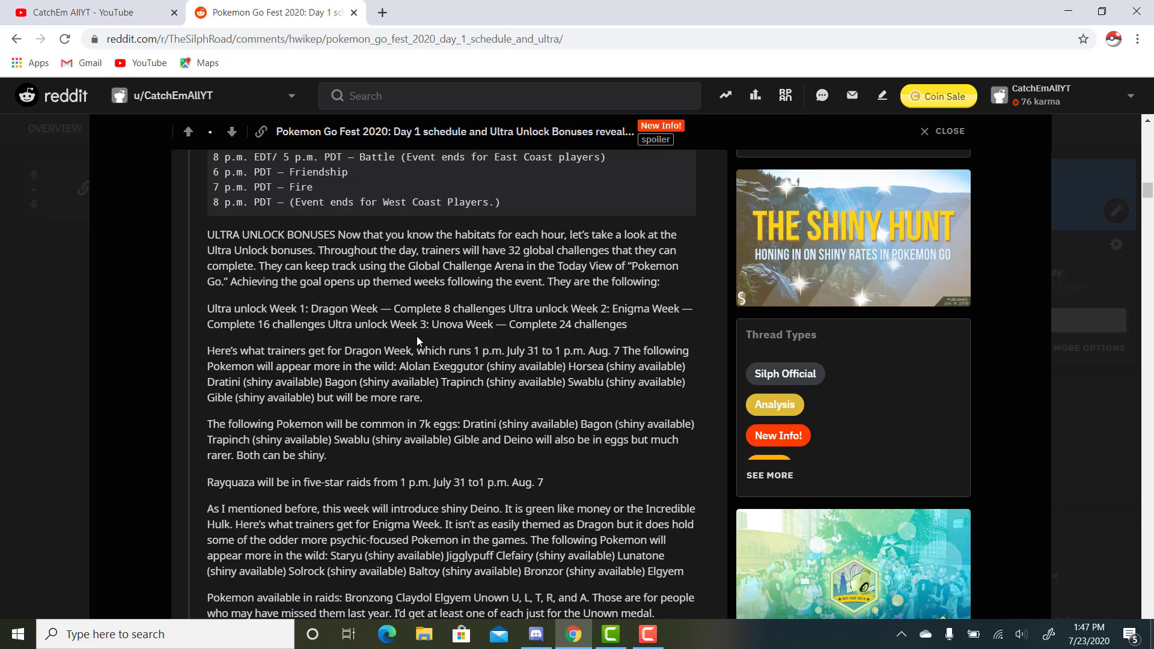
{"action": "mouse_move", "coordinate": [126, 354]}
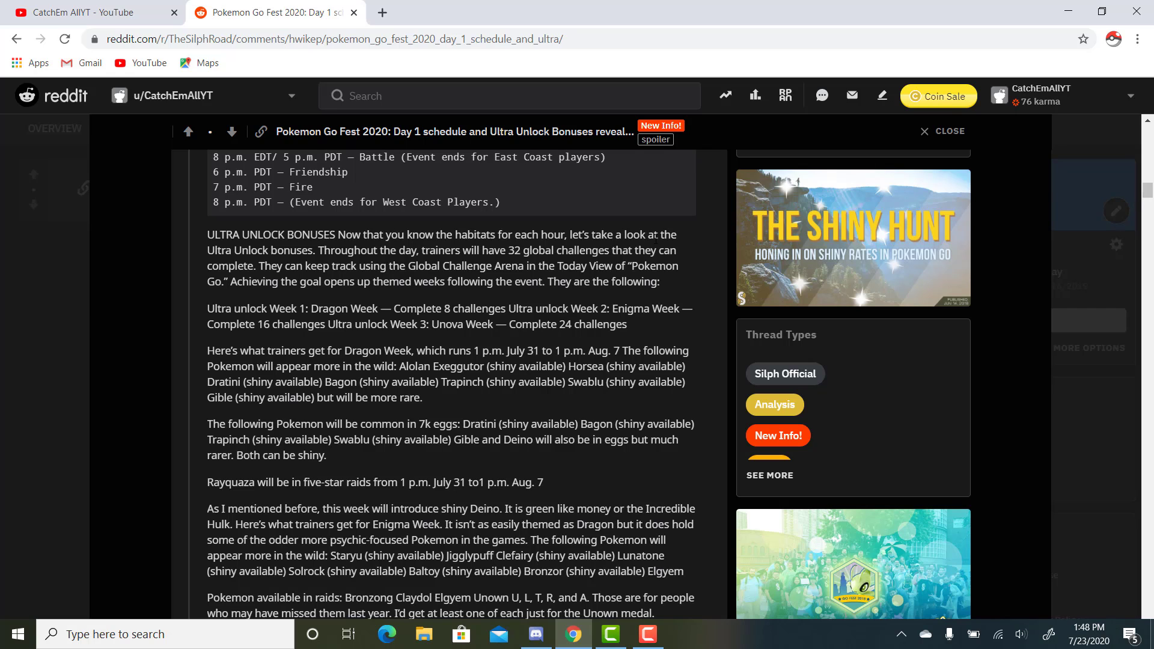
{"action": "scroll", "scroll_direction": "down", "scroll_amount": 3}
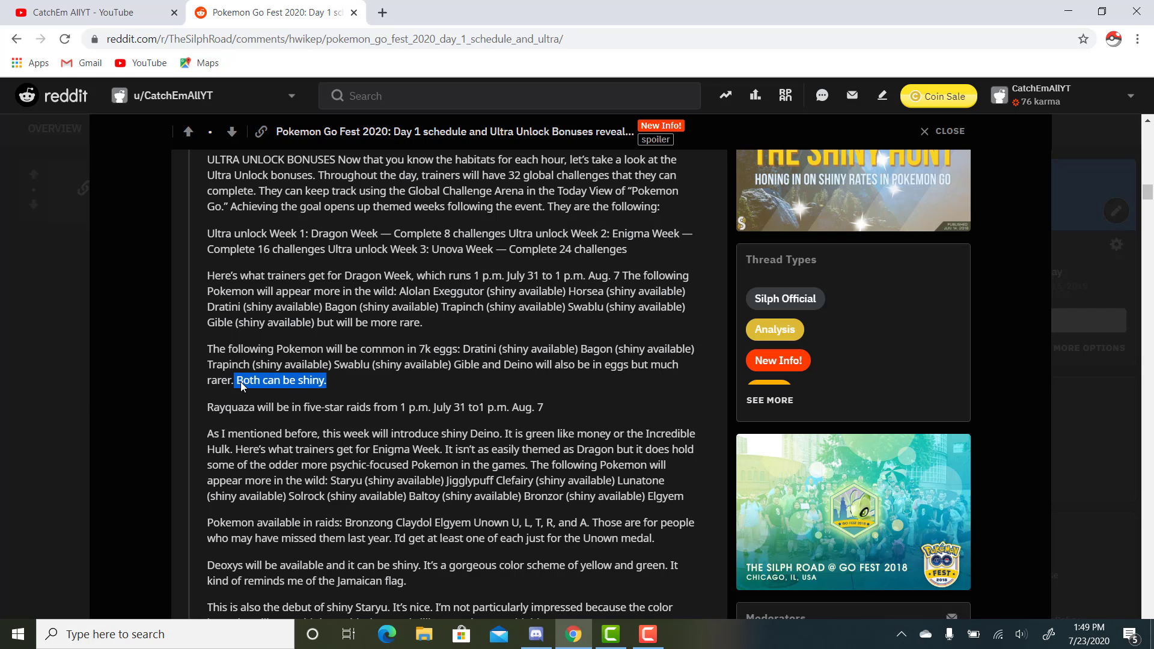
{"action": "mouse_move", "coordinate": [128, 411]}
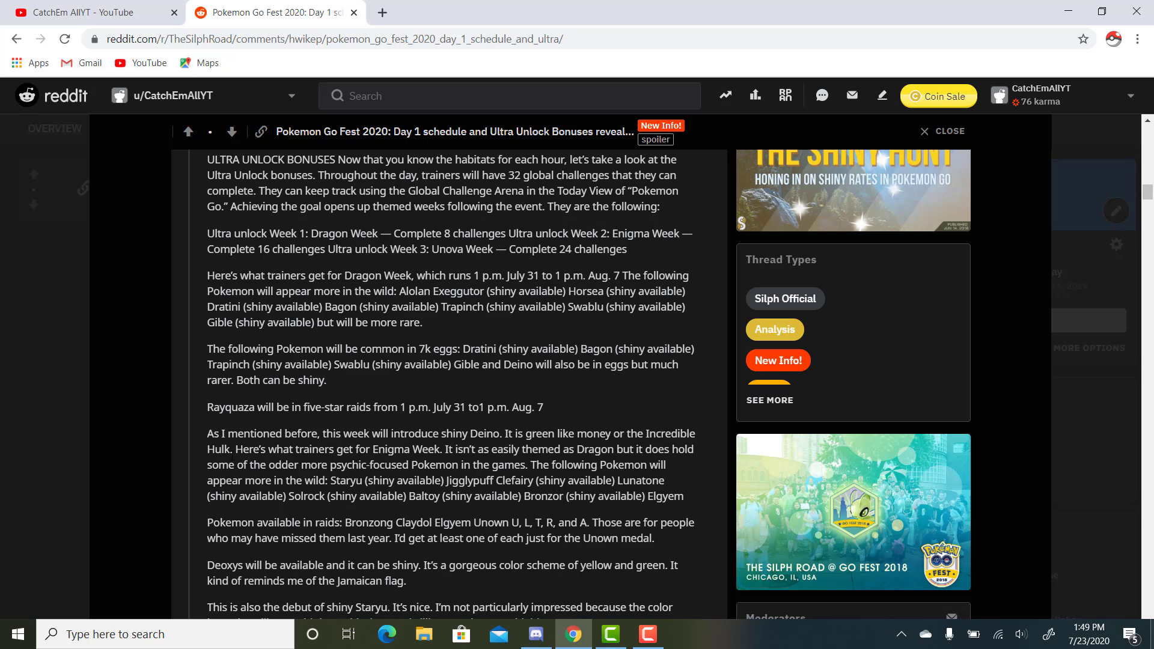
- Scroll down to the Unova Week section with Sewaddle, Cottonee, Emolga, Bouffalant and 7k egg hatches
{"action": "scroll", "scroll_direction": "down", "scroll_amount": 3}
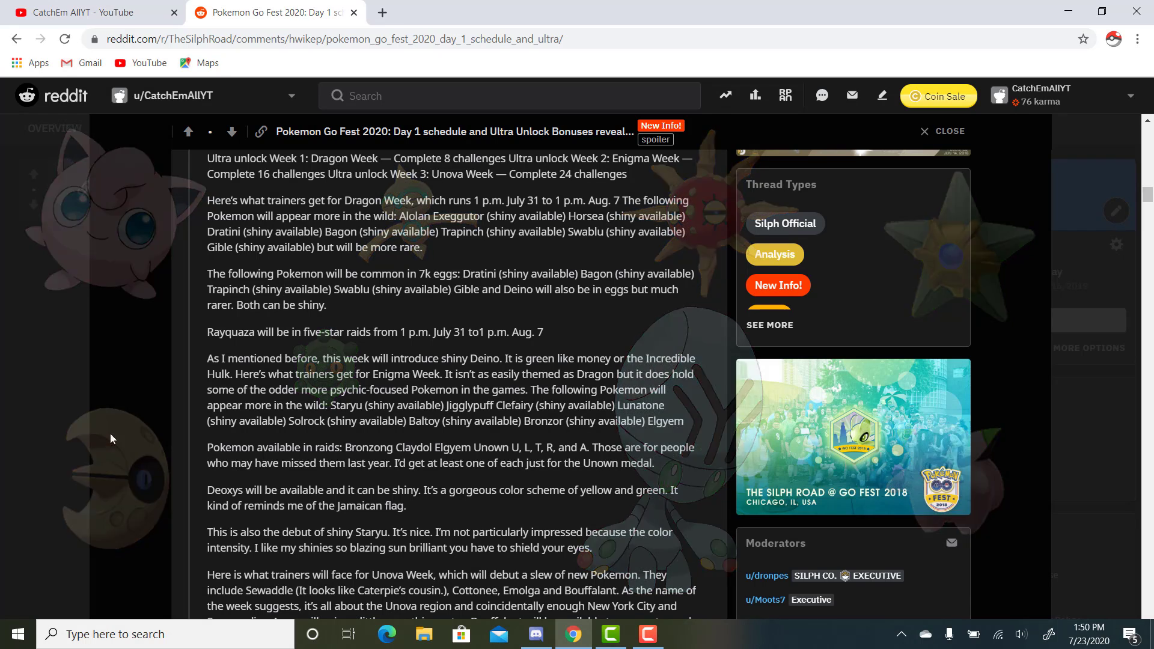
{"action": "scroll", "scroll_direction": "down", "scroll_amount": 3}
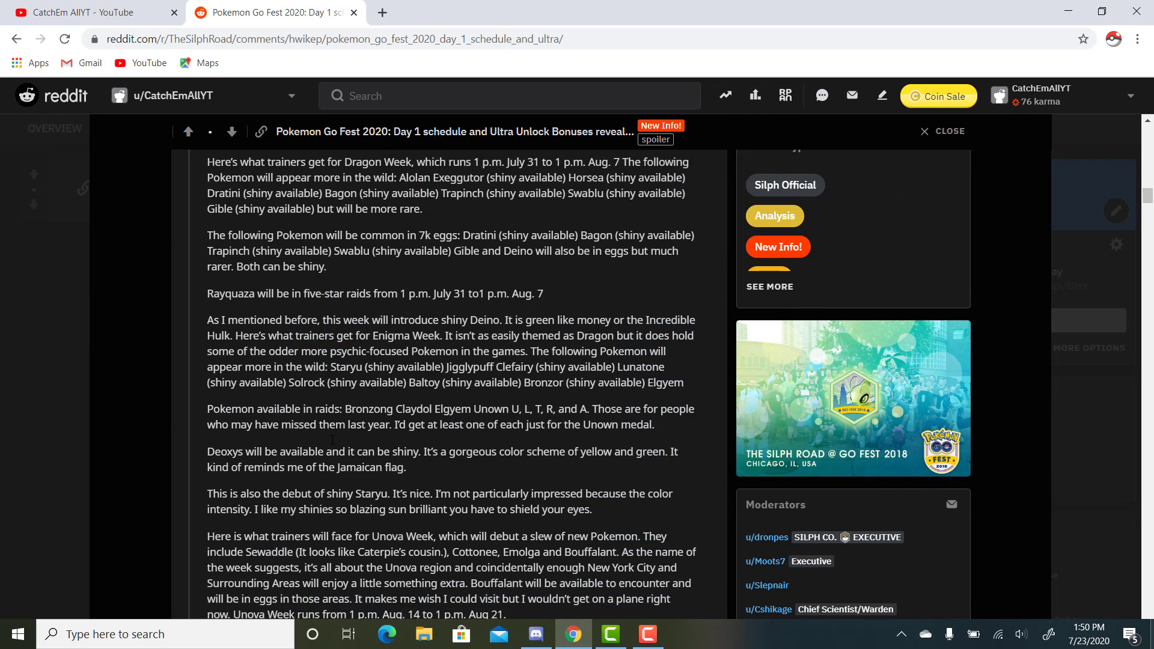
{"action": "scroll", "scroll_direction": "down", "scroll_amount": 3}
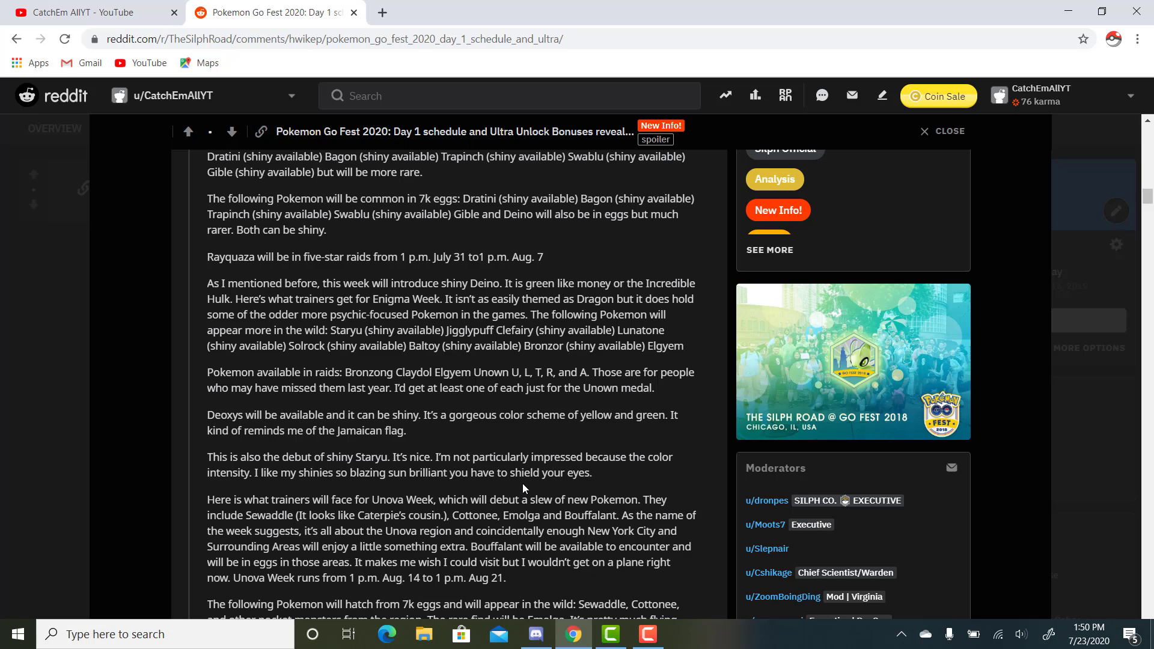
- Scroll to the post's end covering Genesect five-star raids and shiny Roggenrola's debut
{"action": "scroll", "scroll_direction": "down", "scroll_amount": 3}
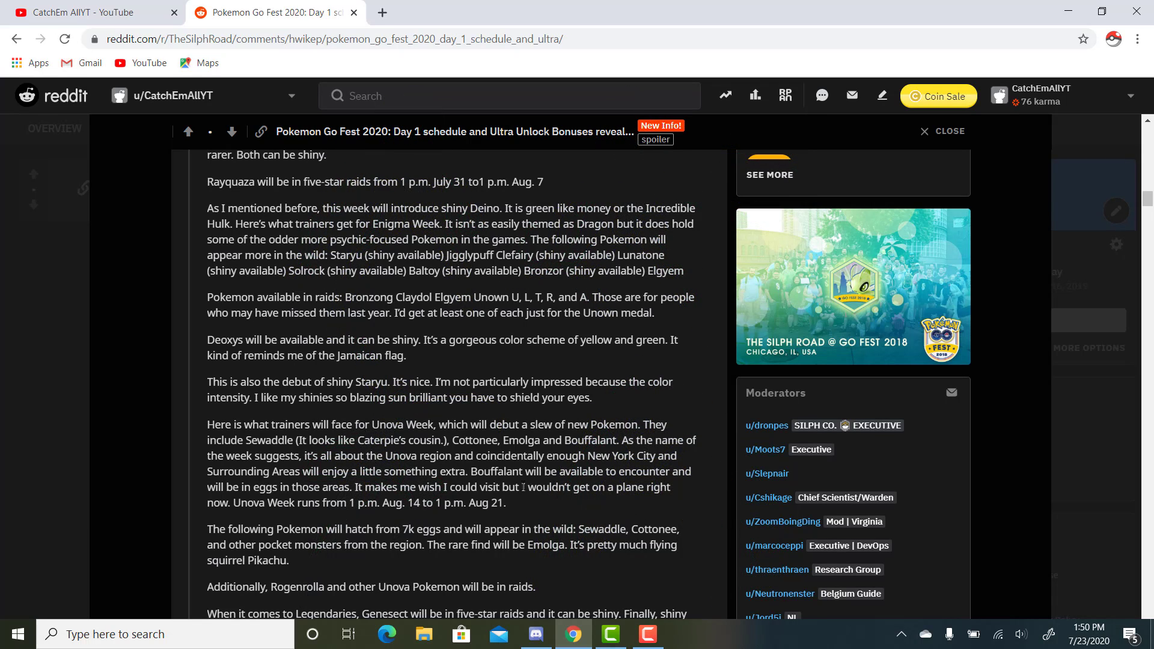
{"action": "mouse_move", "coordinate": [124, 488]}
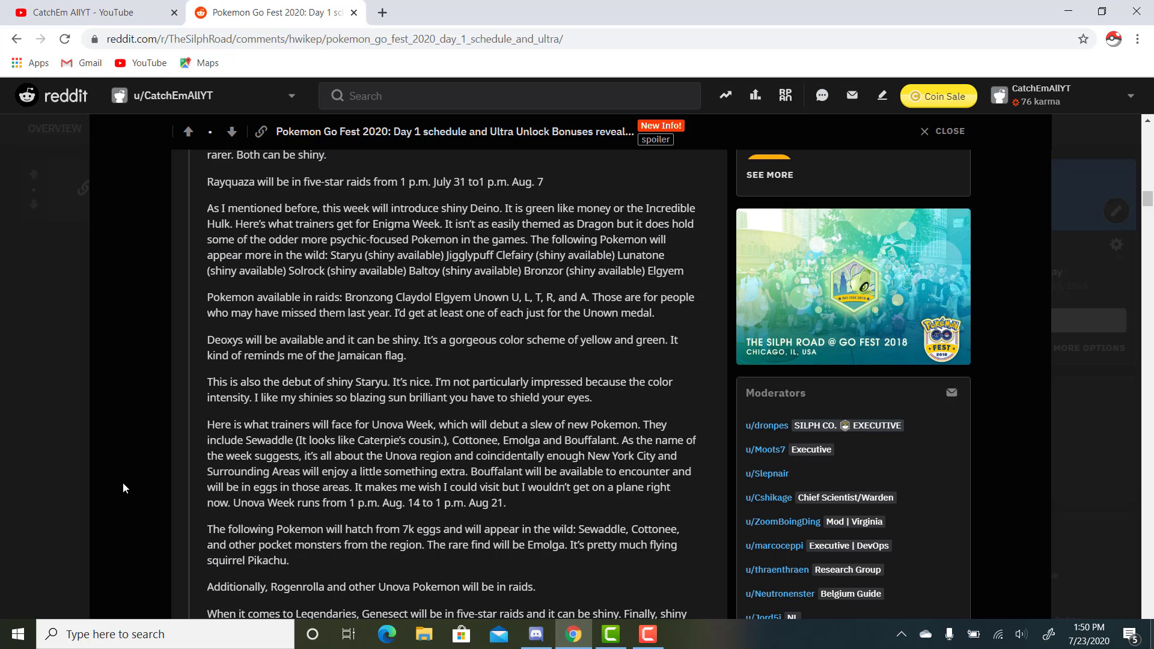
{"action": "mouse_move", "coordinate": [232, 417]}
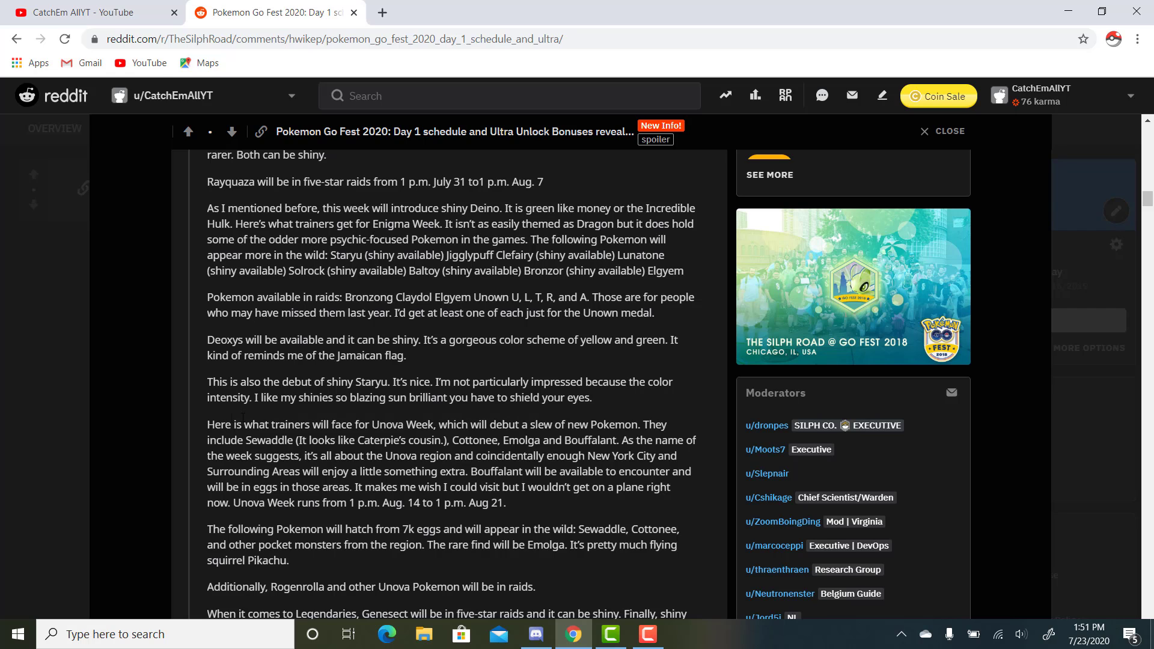
{"action": "scroll", "scroll_direction": "down", "scroll_amount": 3}
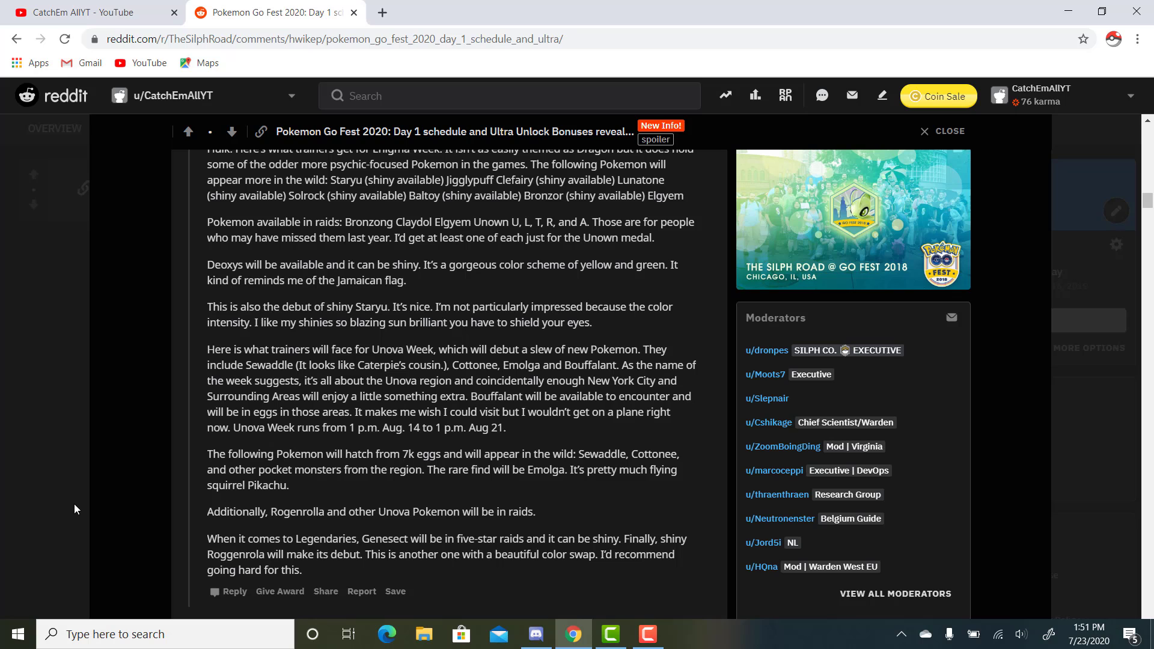
- Scroll past the post to the first reply asking about a blog post on the actual event
{"action": "scroll", "scroll_direction": "down", "scroll_amount": 3}
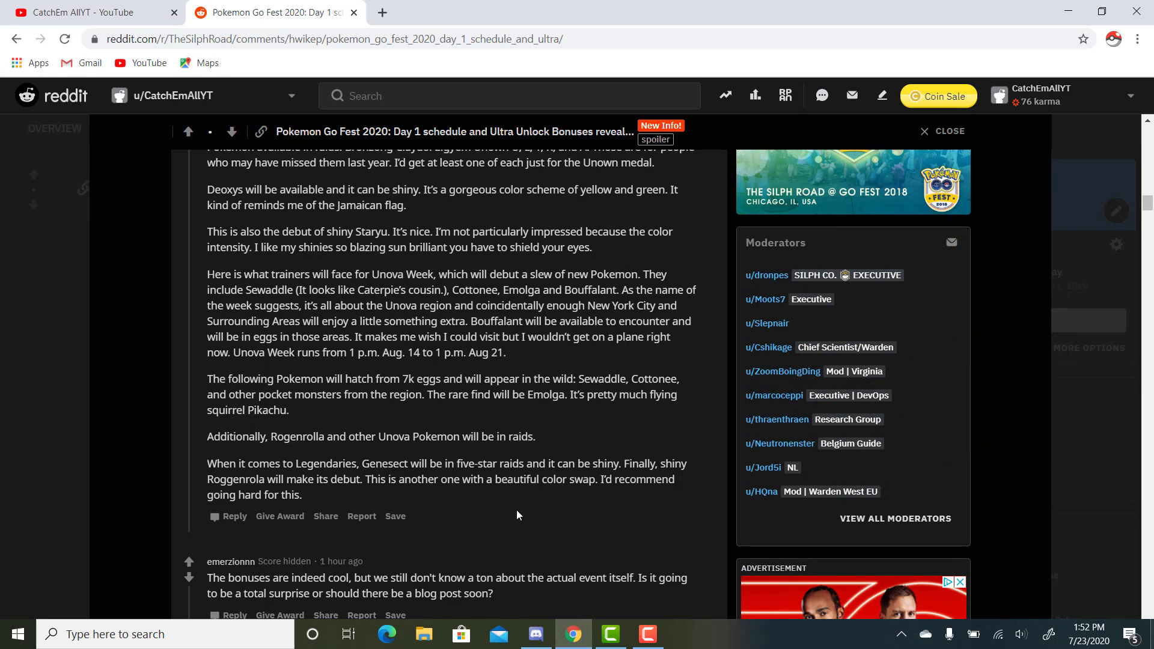
{"action": "mouse_move", "coordinate": [540, 520]}
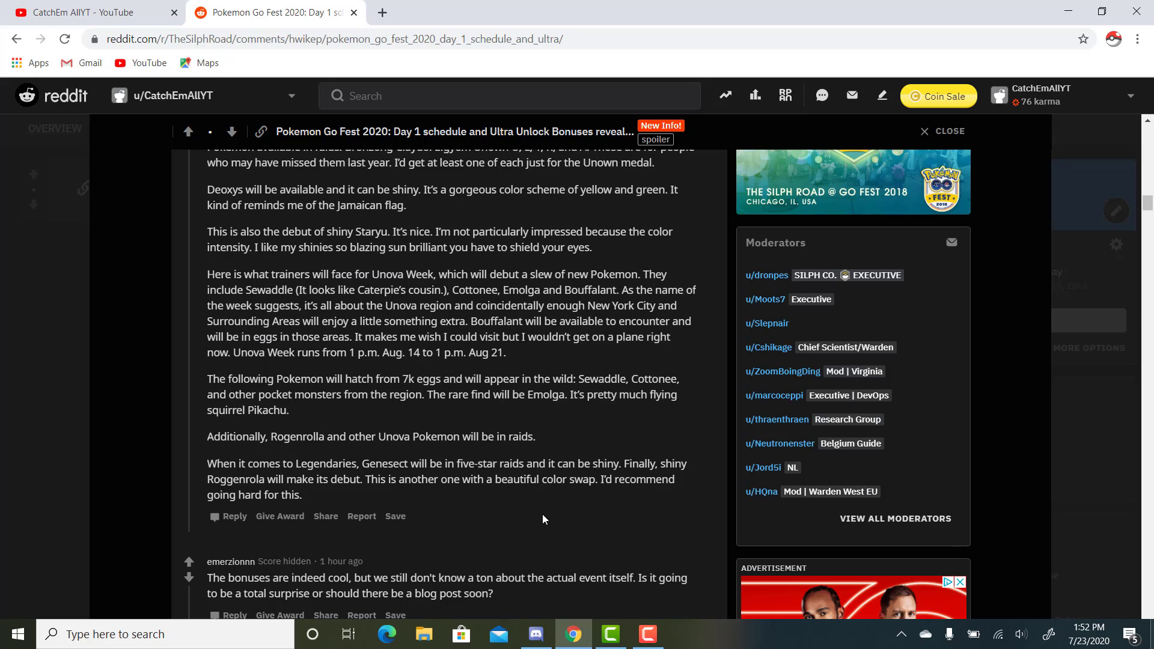
{"action": "scroll", "scroll_direction": "up", "scroll_amount": 3}
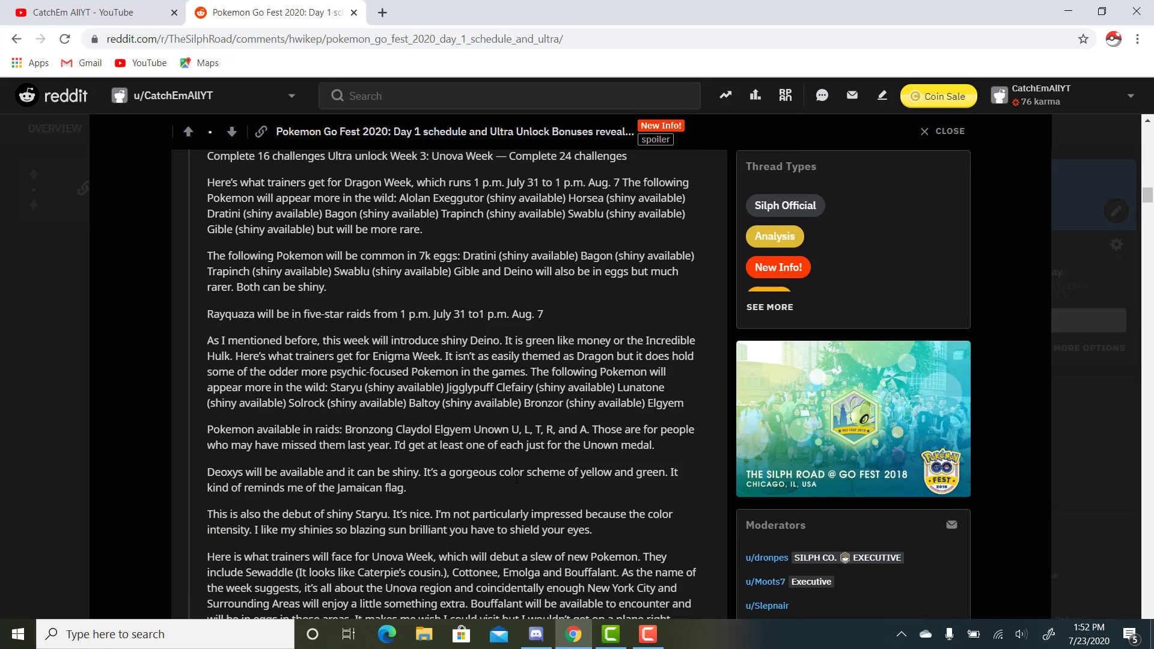
{"action": "scroll", "scroll_direction": "down", "scroll_amount": 3}
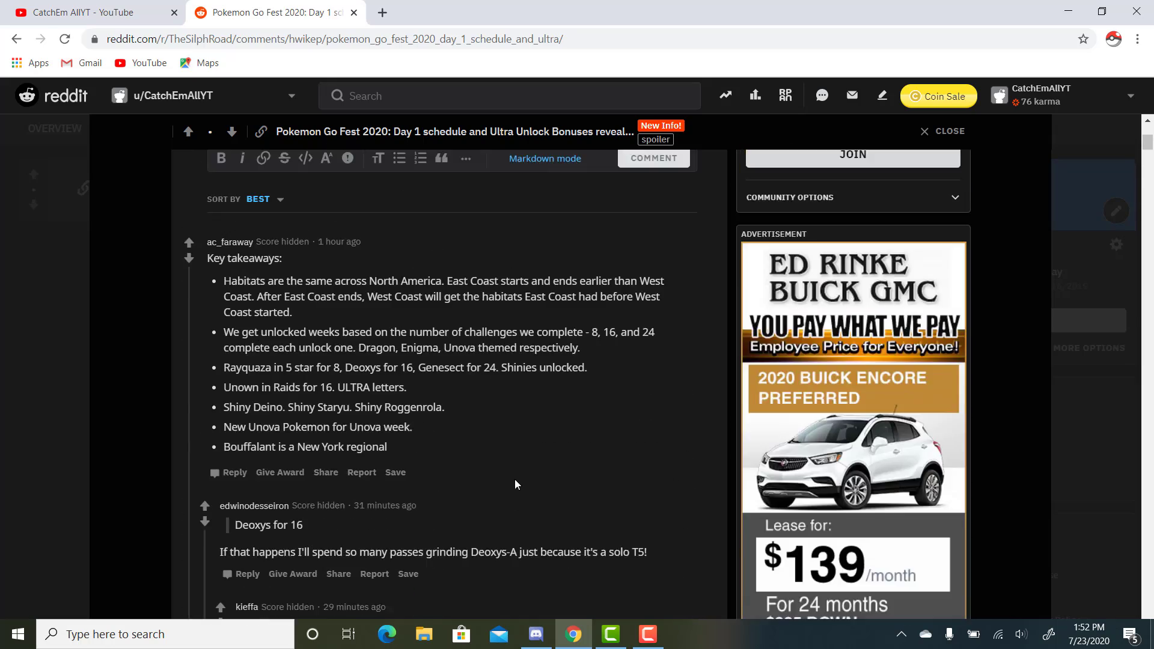
{"action": "scroll", "scroll_direction": "up", "scroll_amount": 3}
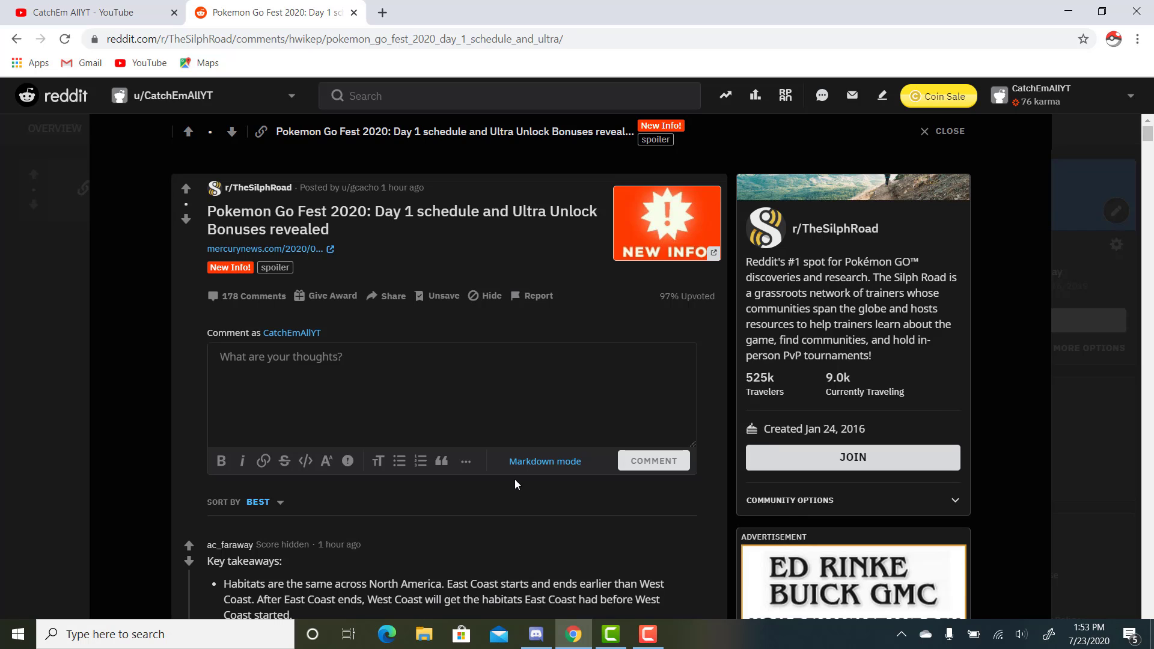
{"action": "mouse_move", "coordinate": [477, 505]}
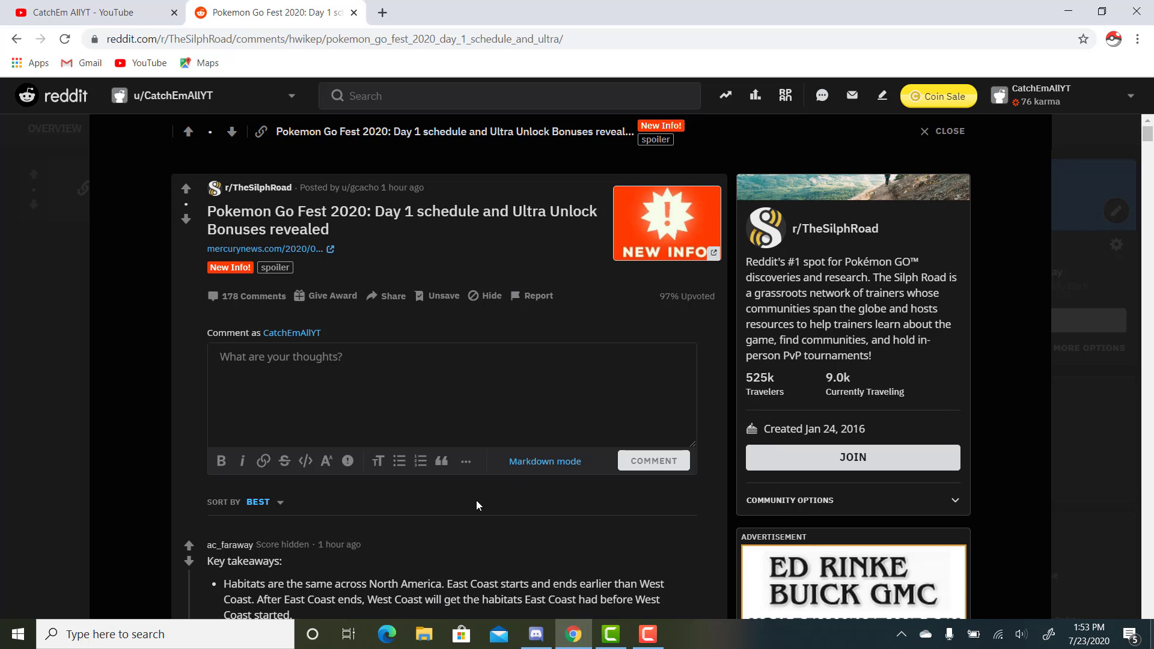
{"action": "mouse_move", "coordinate": [39, 526]}
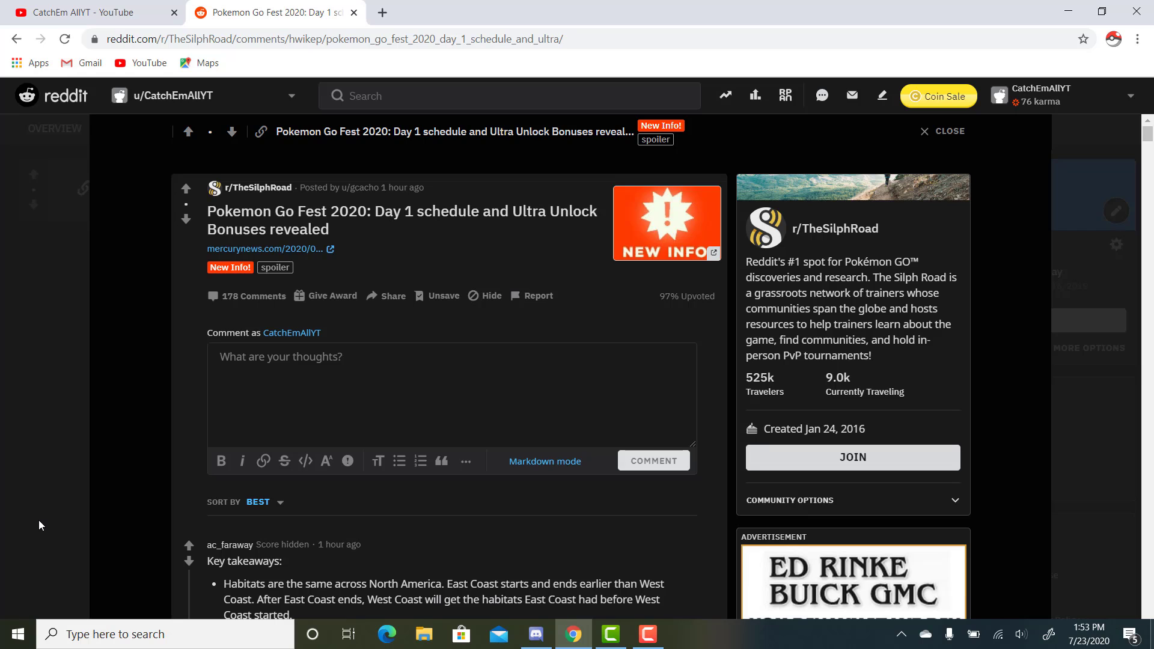